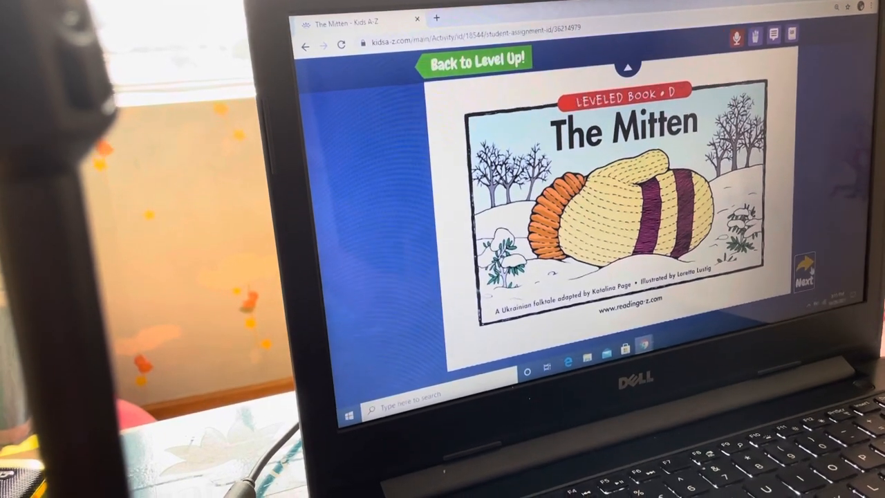
Page through The Mitten from the cover to page 7, where the rabbit squeezes inside.
click(805, 275)
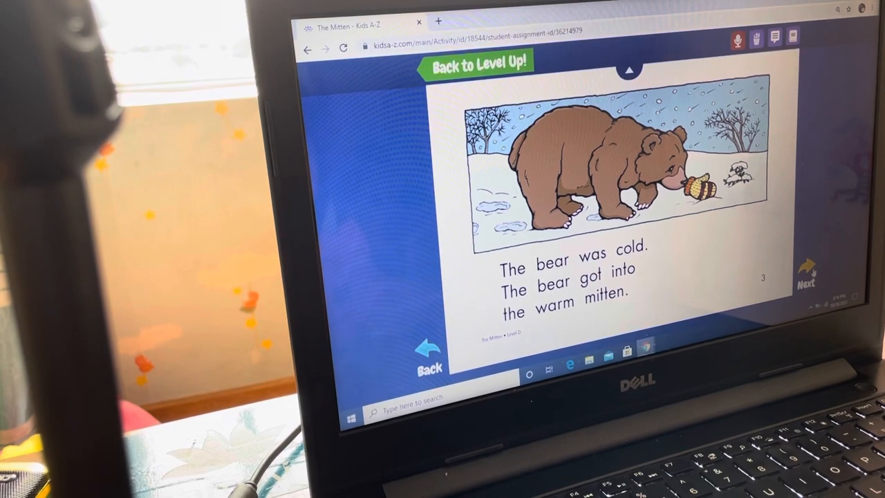
click(804, 274)
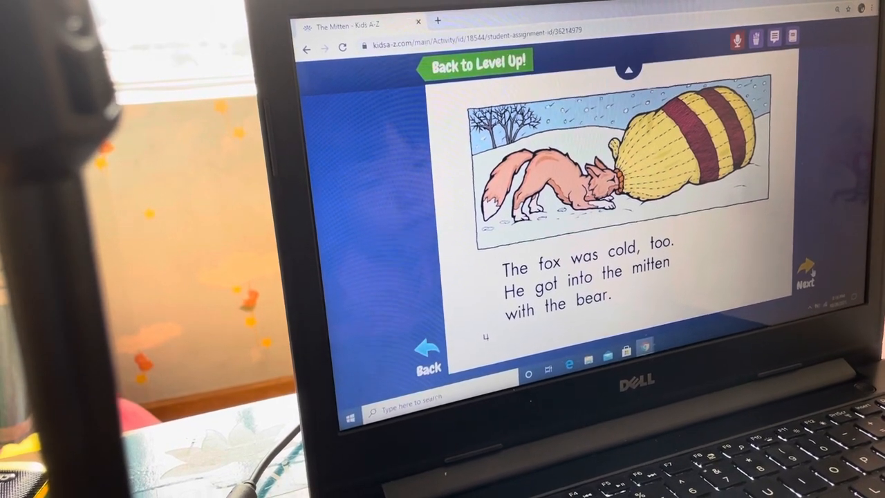
click(806, 280)
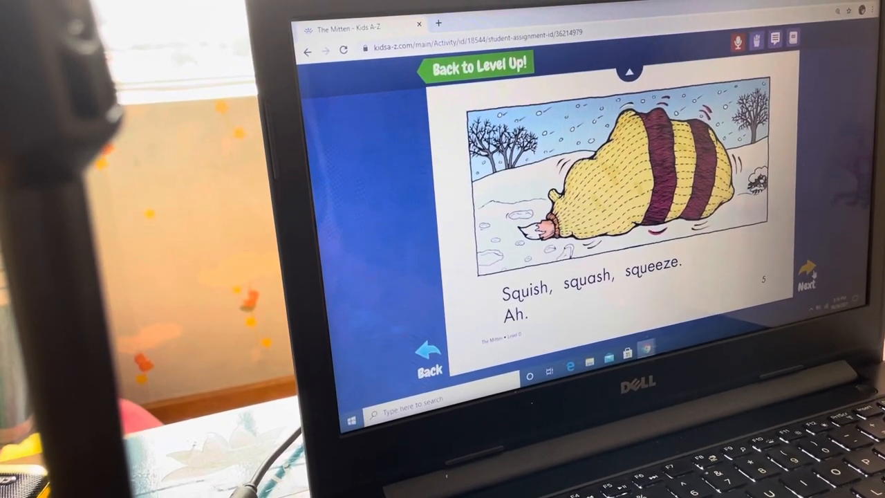
click(807, 271)
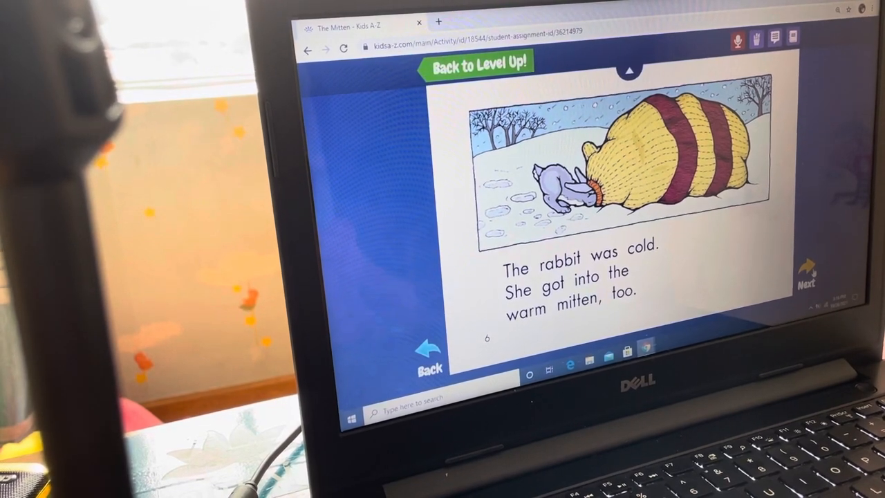
click(808, 273)
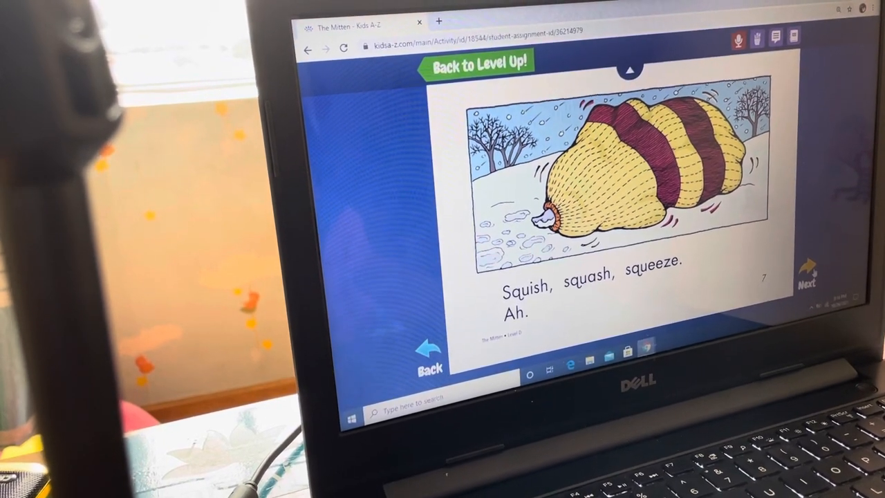
Read pages 8 through 12 to the KABOOM! ending and open the comprehension quiz.
click(811, 269)
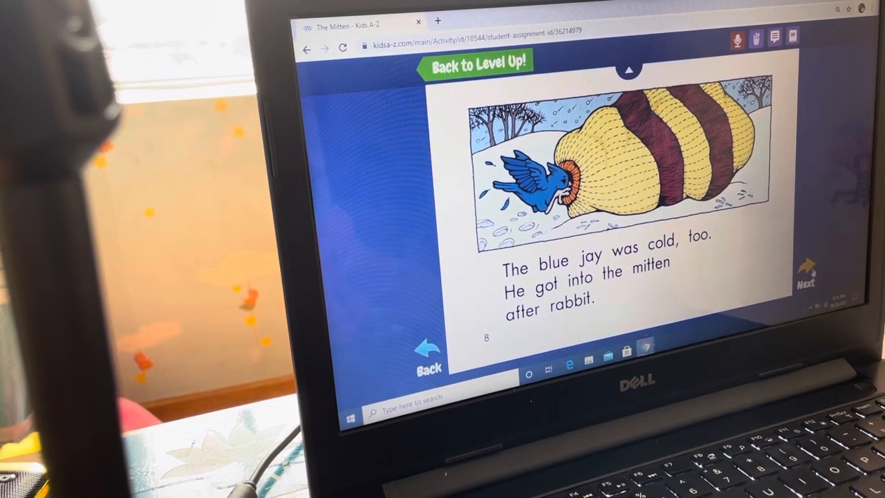
click(807, 276)
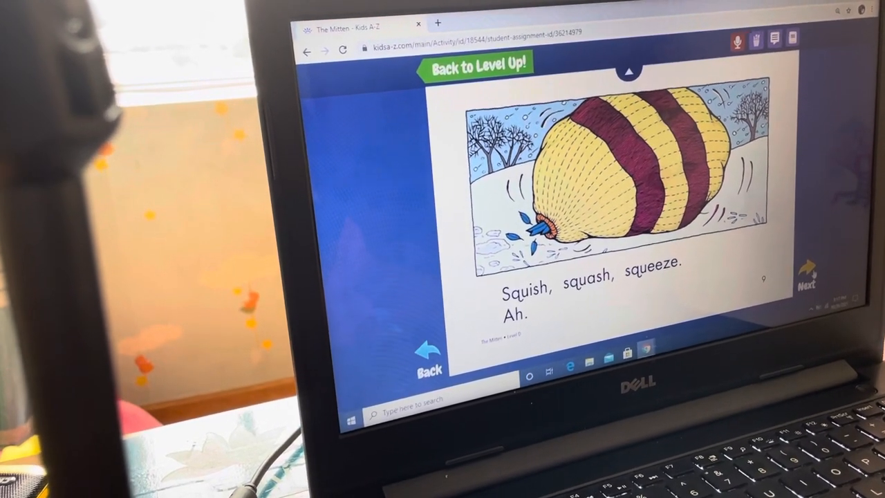
click(809, 275)
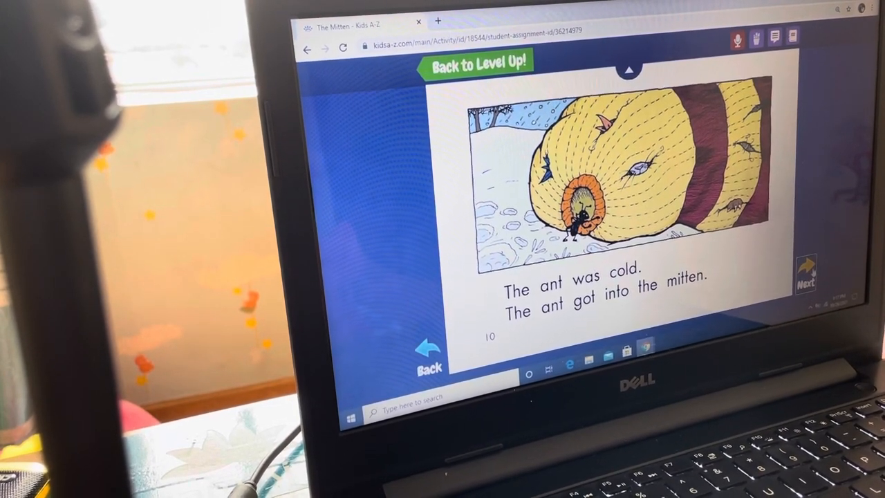
click(809, 274)
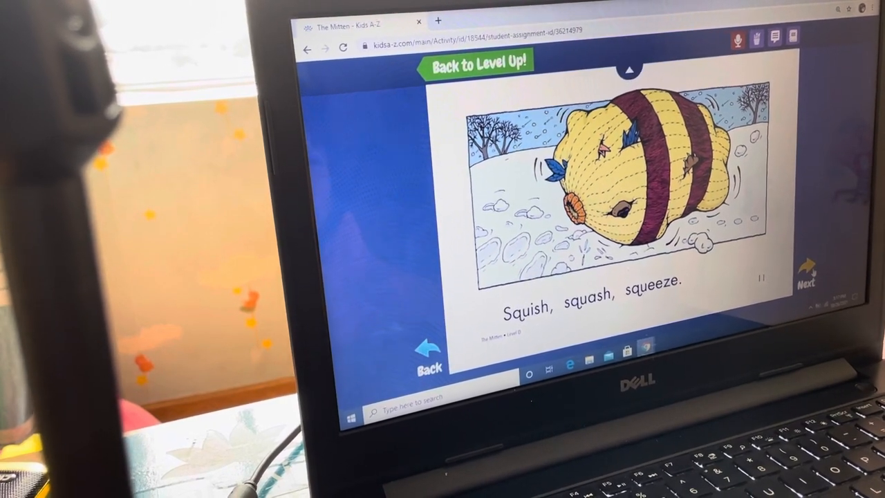
click(807, 272)
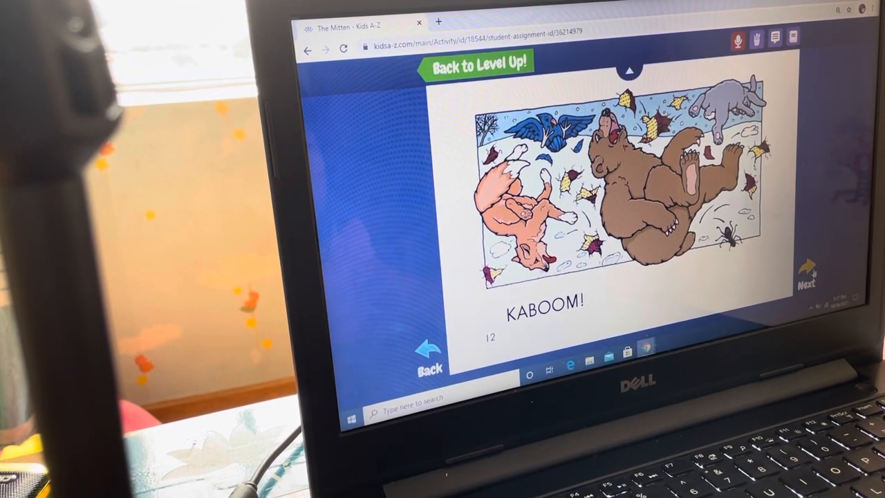
click(808, 275)
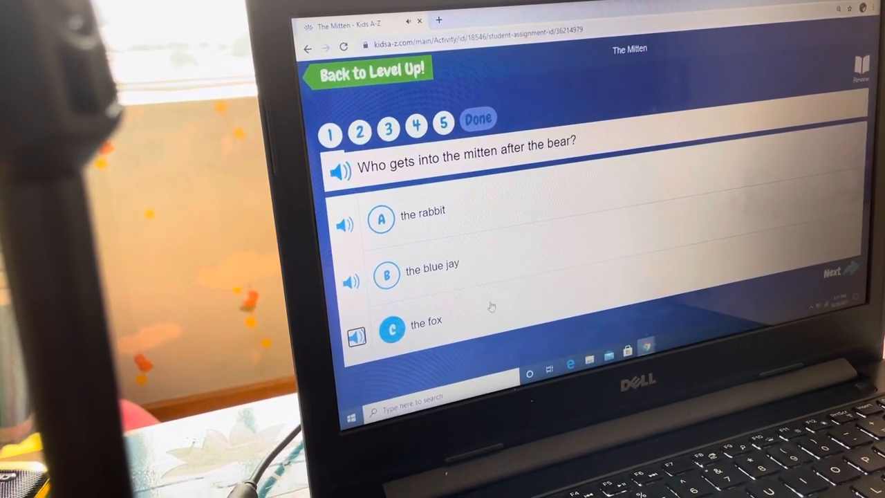
Advance past the quiz question answered with the fox.
click(391, 334)
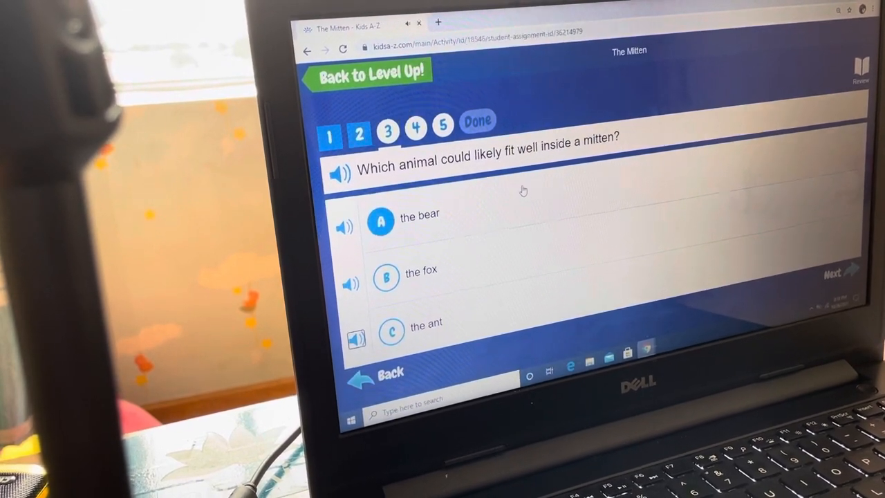
Move on after choosing the bear, completing the quiz with 4 of 5 correct.
click(833, 274)
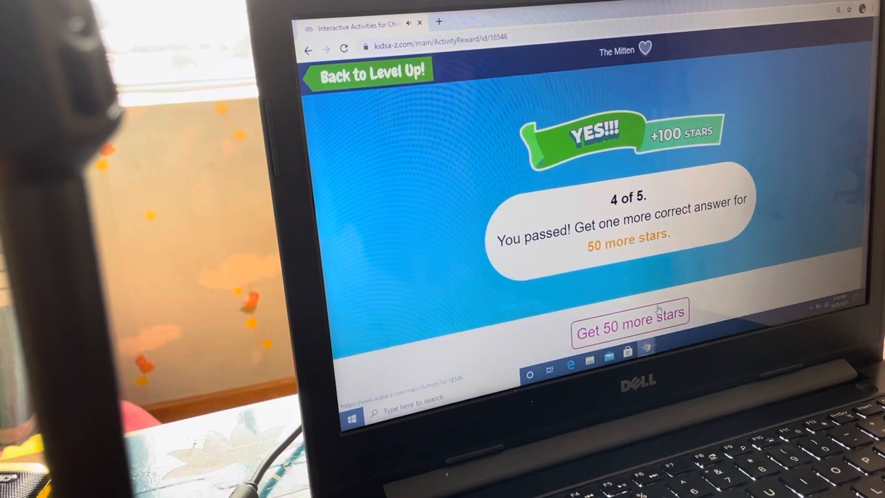
Take the 50-more-stars offer, change question 3 to the ant (C), and resubmit.
click(632, 331)
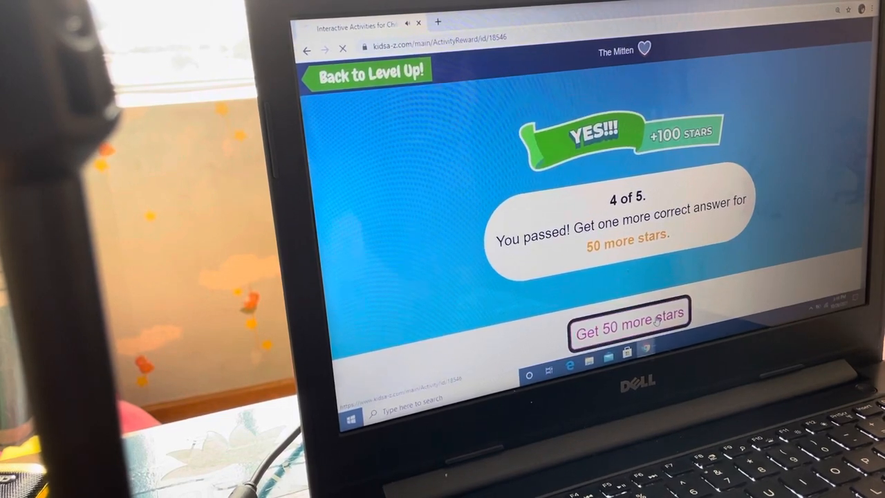
click(630, 330)
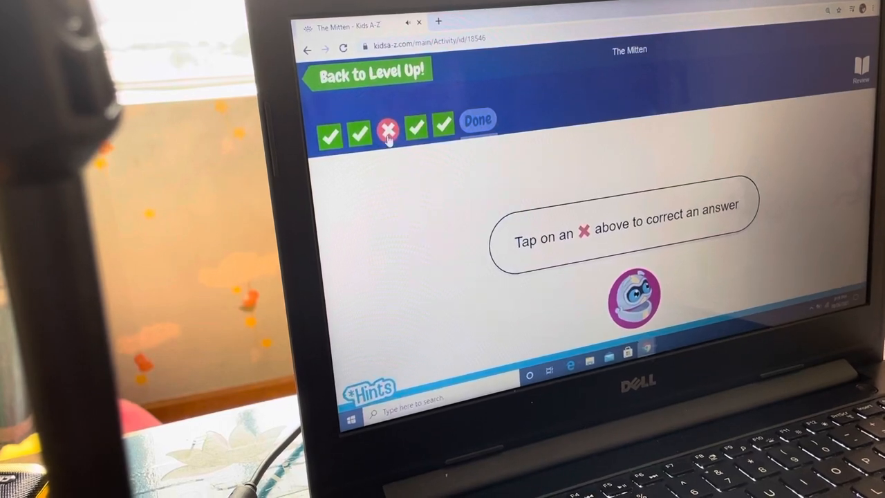
click(387, 128)
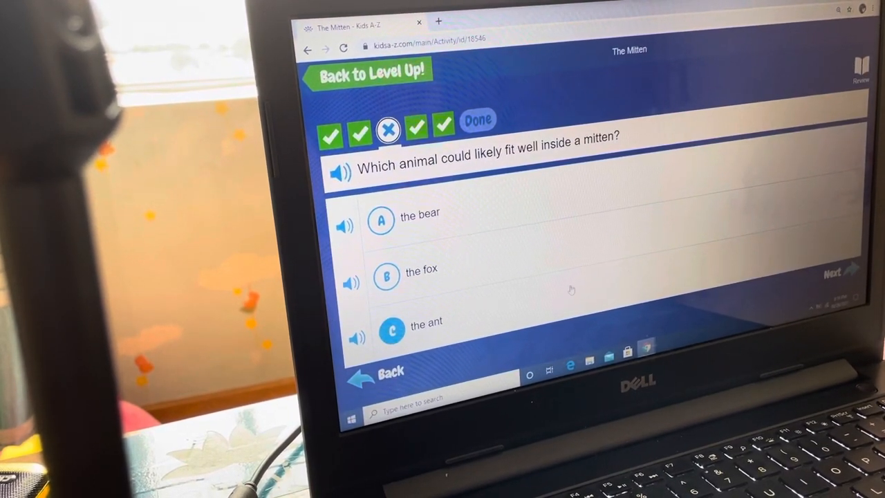
click(389, 323)
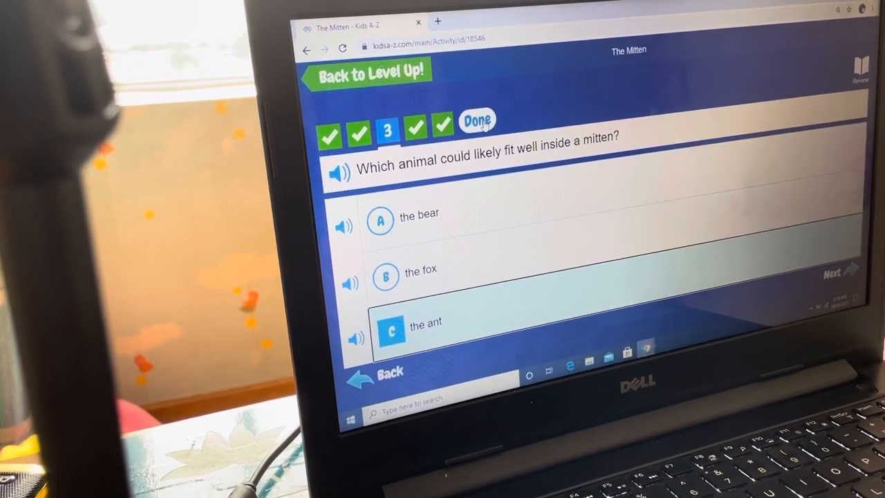
click(477, 120)
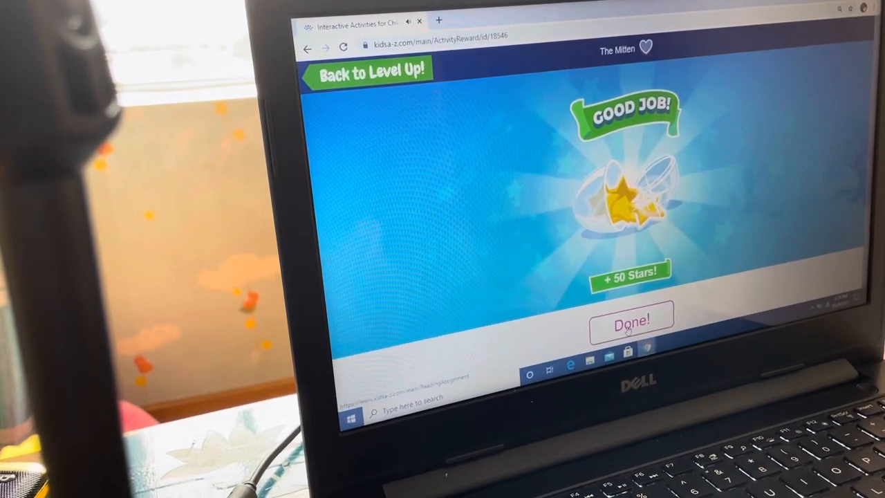
click(632, 318)
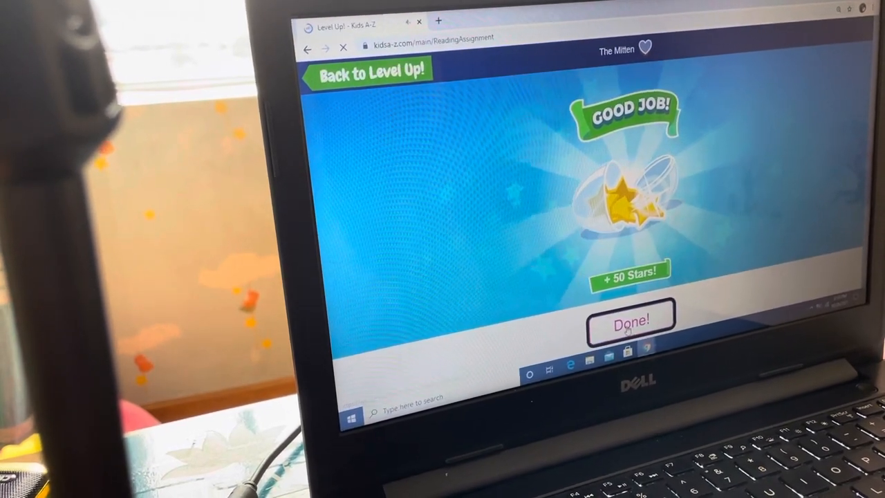